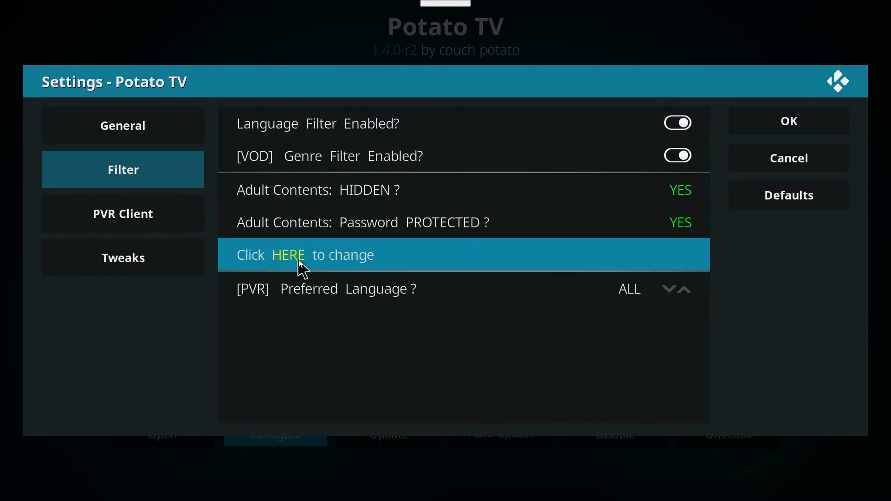
Step: Begin changing the adult content filter to bring up the current-password prompt
click(289, 255)
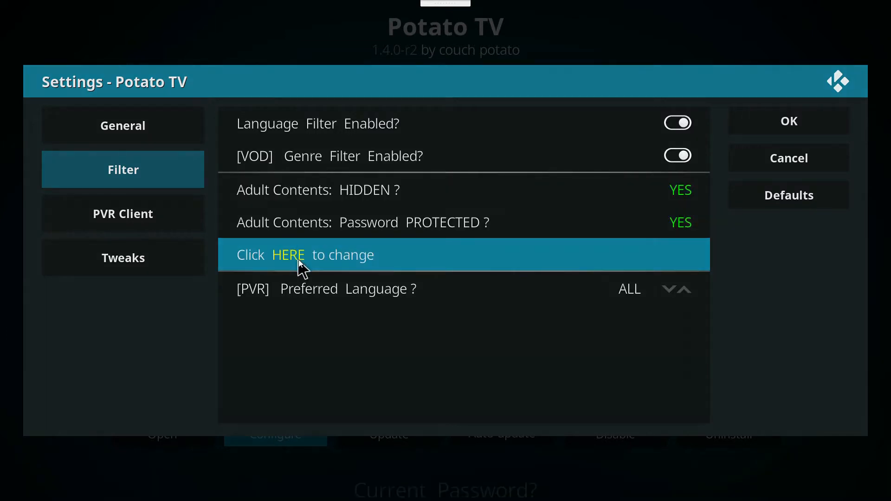
click(288, 254)
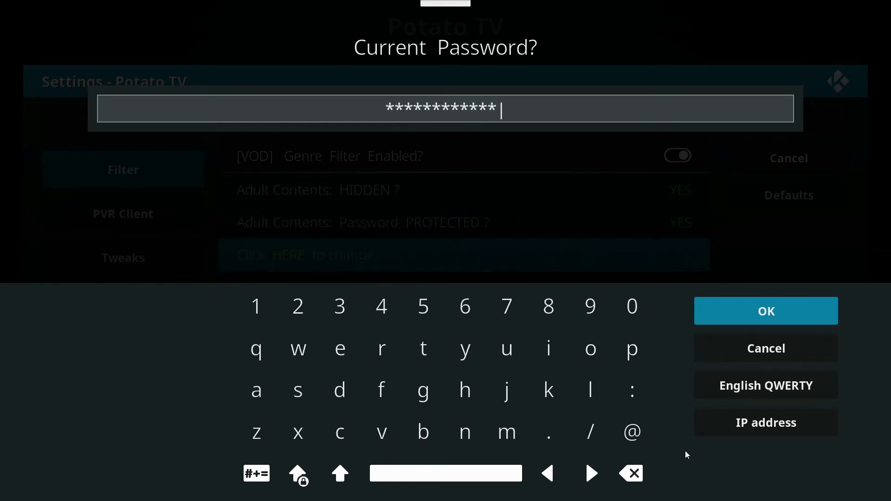
Step: Confirm the current password to reach the list of adult-content actions
click(765, 310)
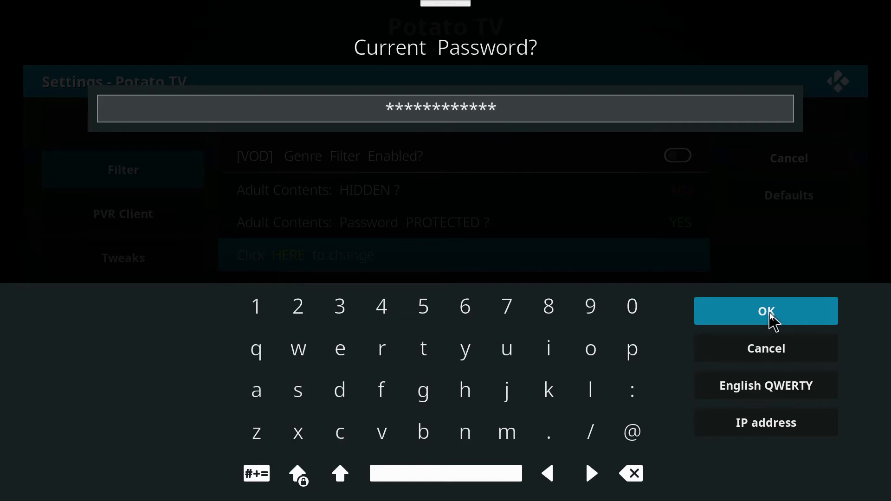
click(765, 311)
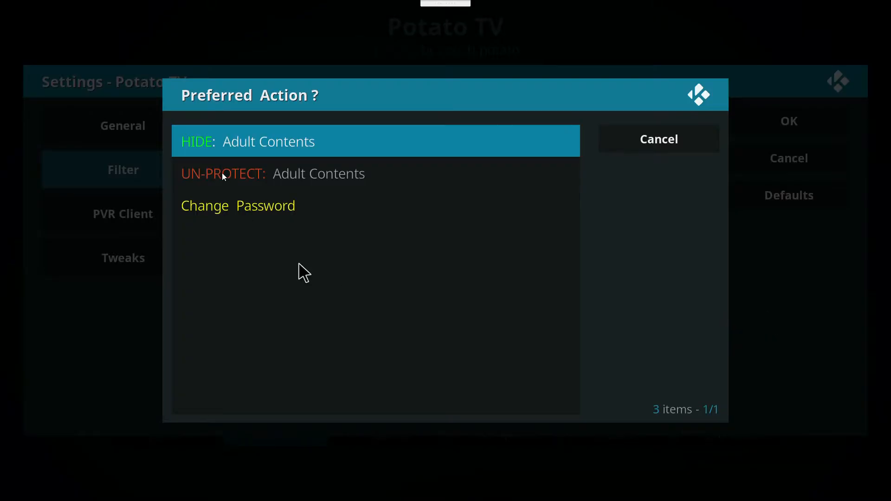
mouse_move(224, 180)
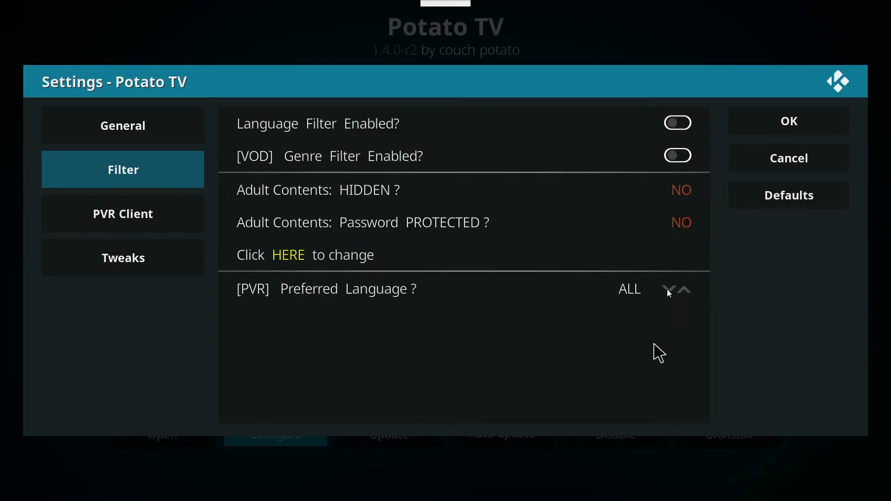
Step: Step [PVR] Preferred Language past FOREIGN to ENGLISH, then show PVR Client settings
click(671, 290)
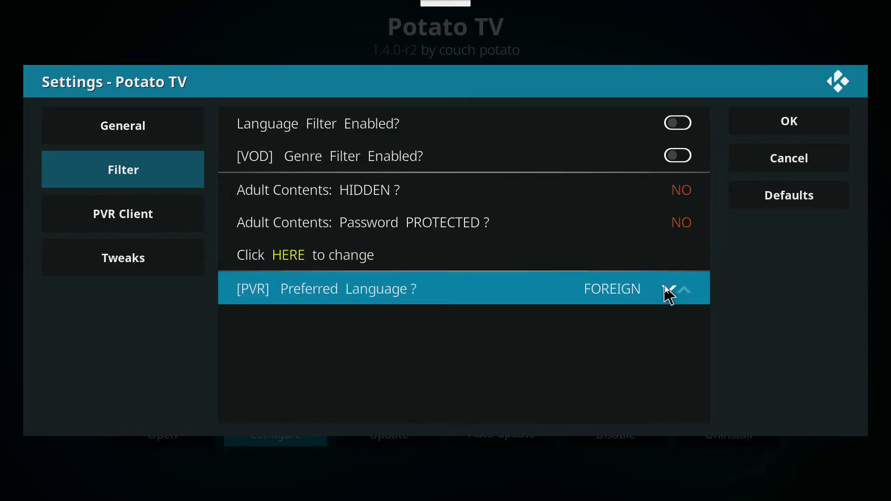
click(676, 289)
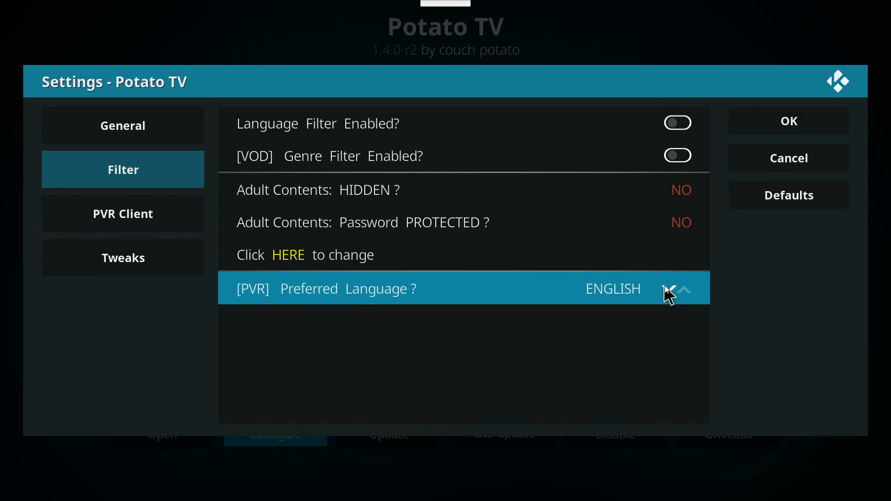
click(122, 213)
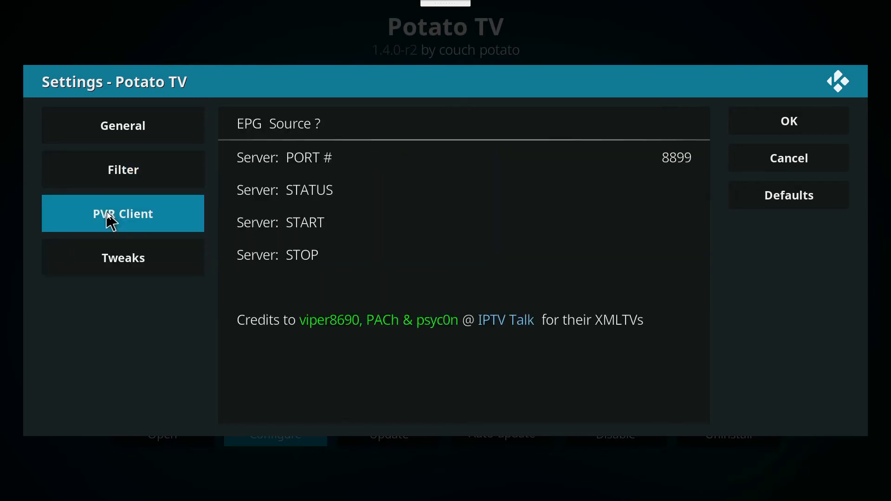